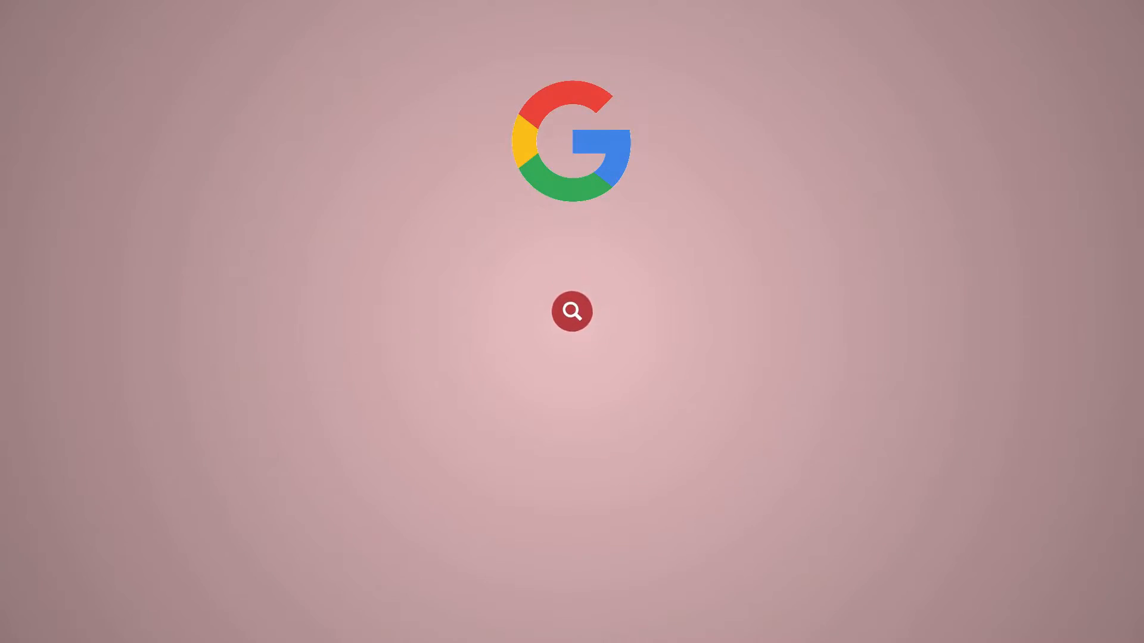
type("Redserver")
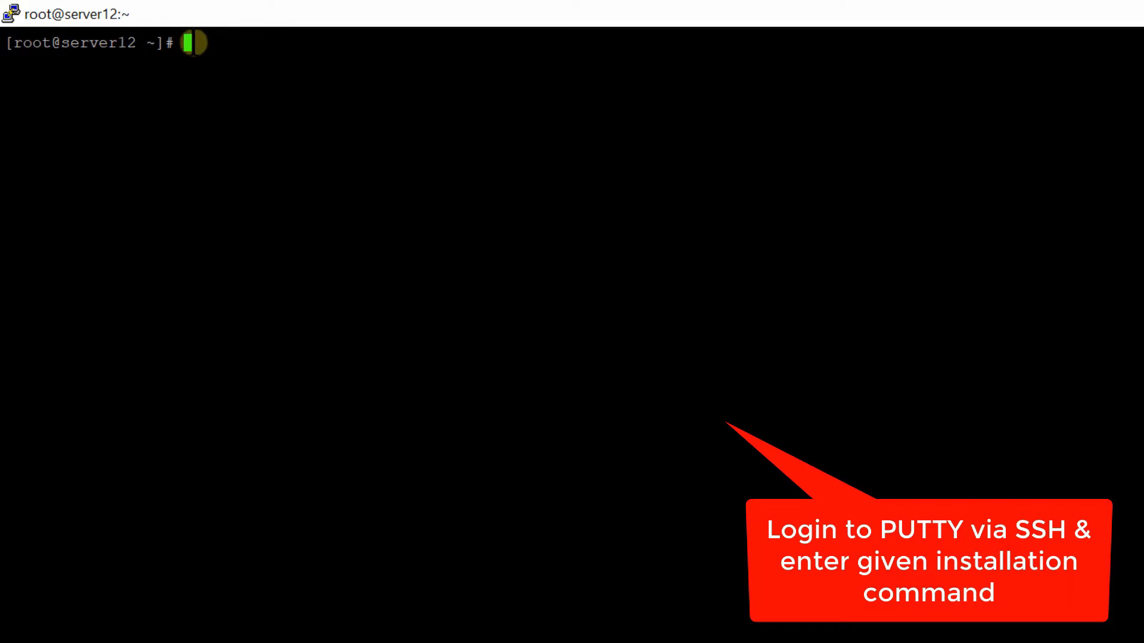
type("rpm --import http://li.nux.ro/download/nux/RPM-GPG-KEY-nux.ro")
type("yum install ffmpeg ffmpeg-devel -y")
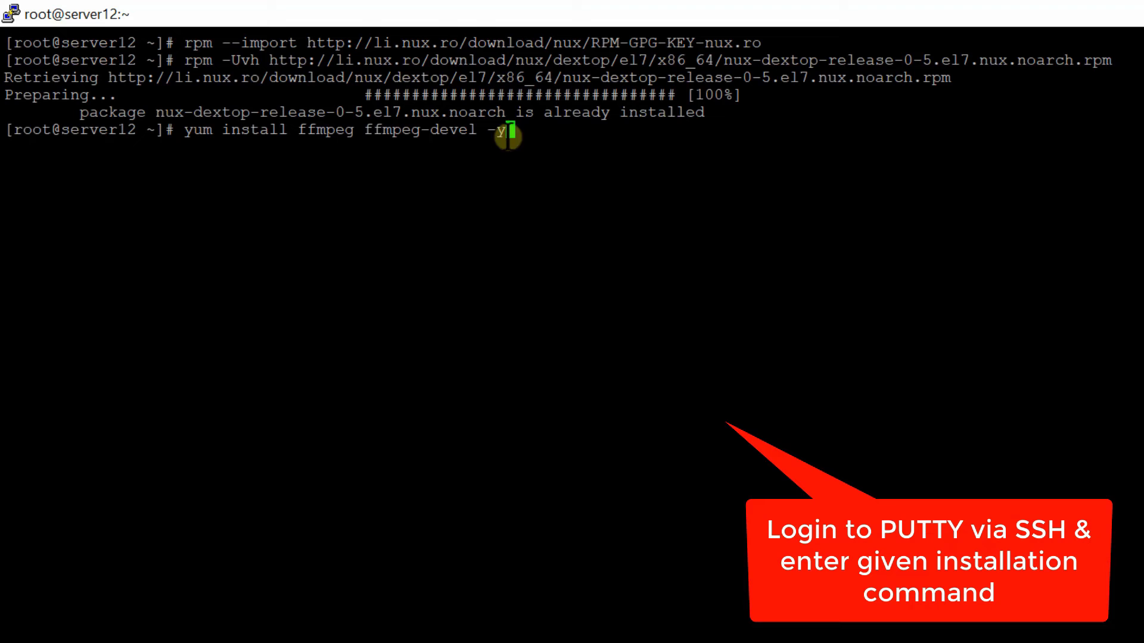
mouse_move(1021, 290)
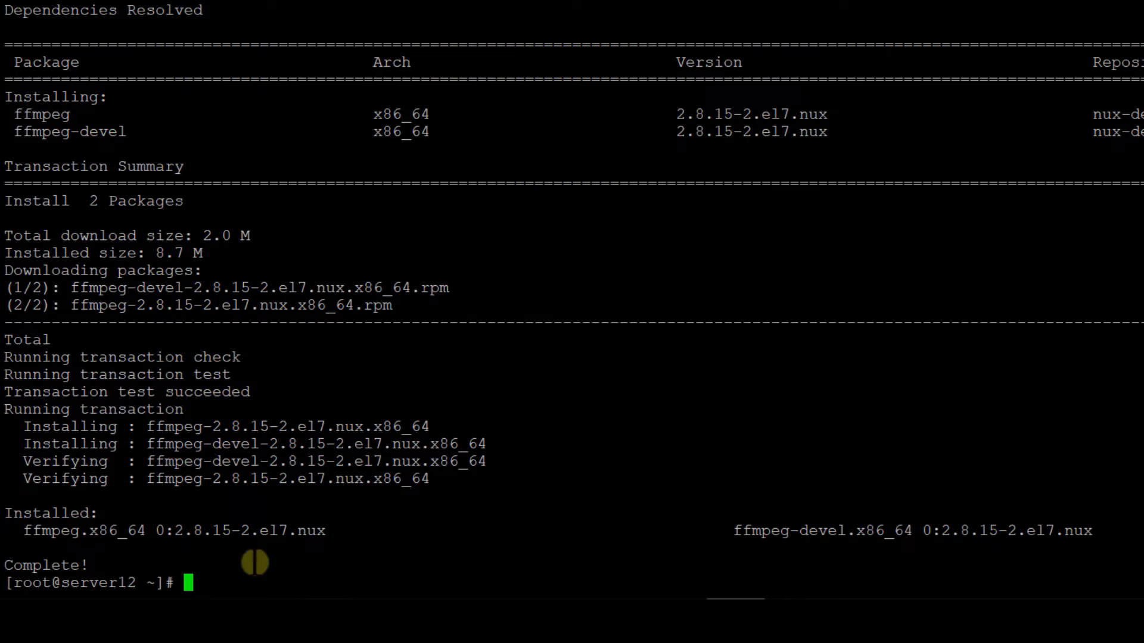
type("ffm")
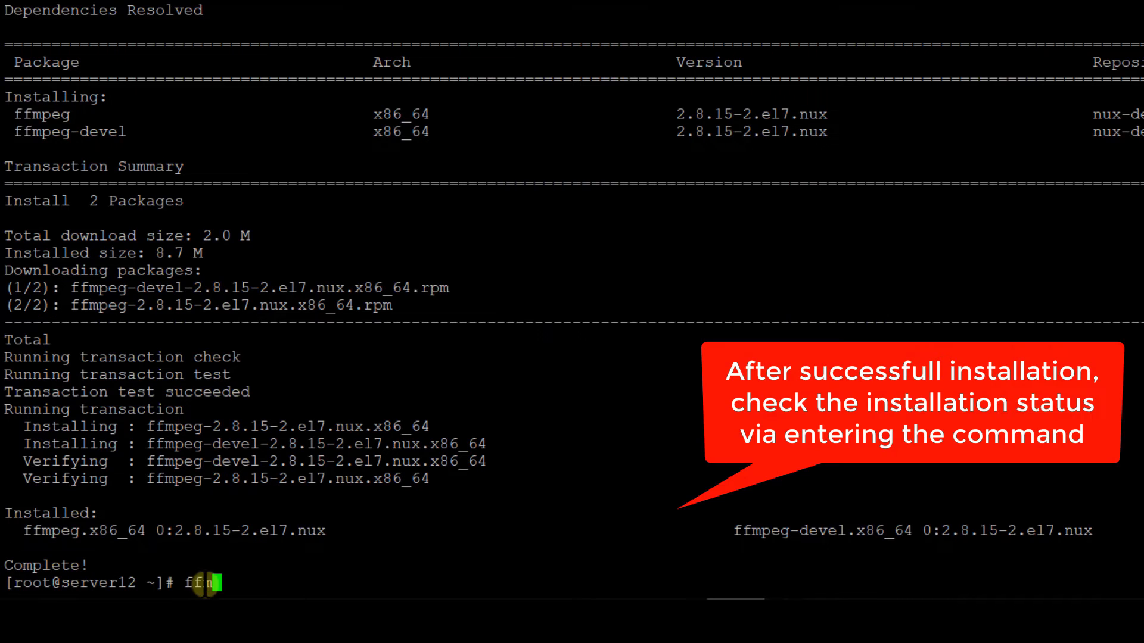
type("peg")
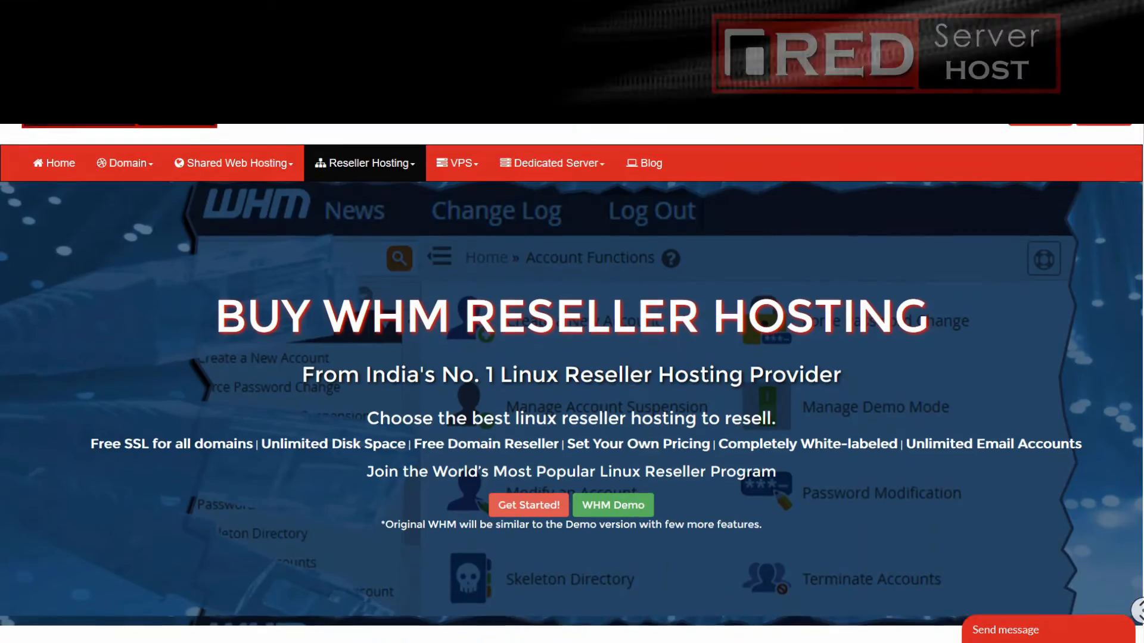
scroll("down", 3)
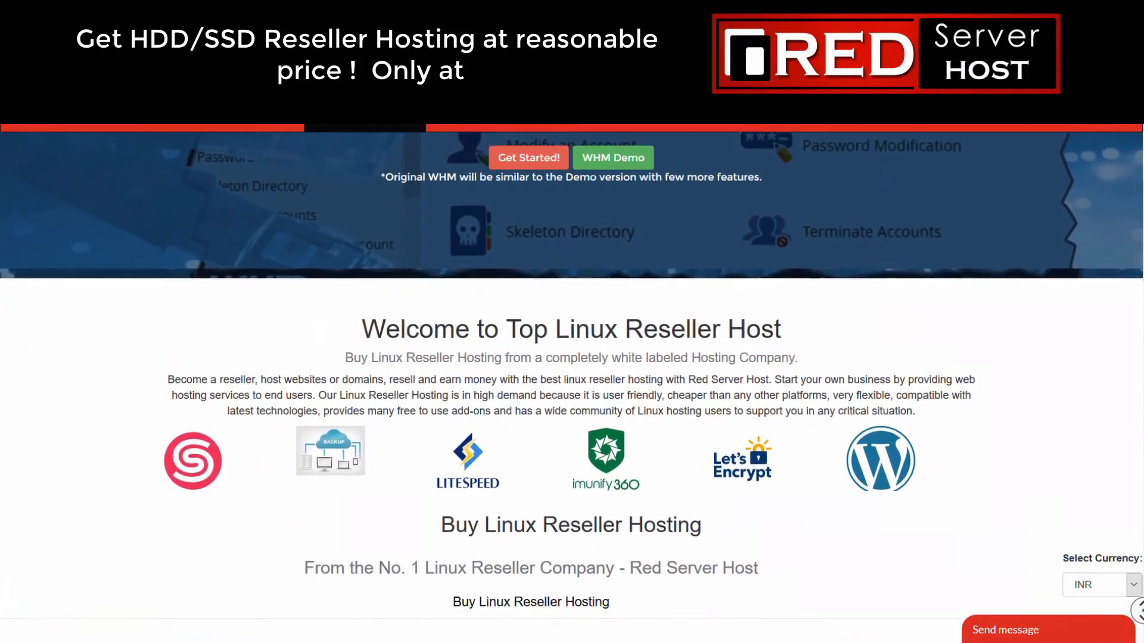
scroll("down", 3)
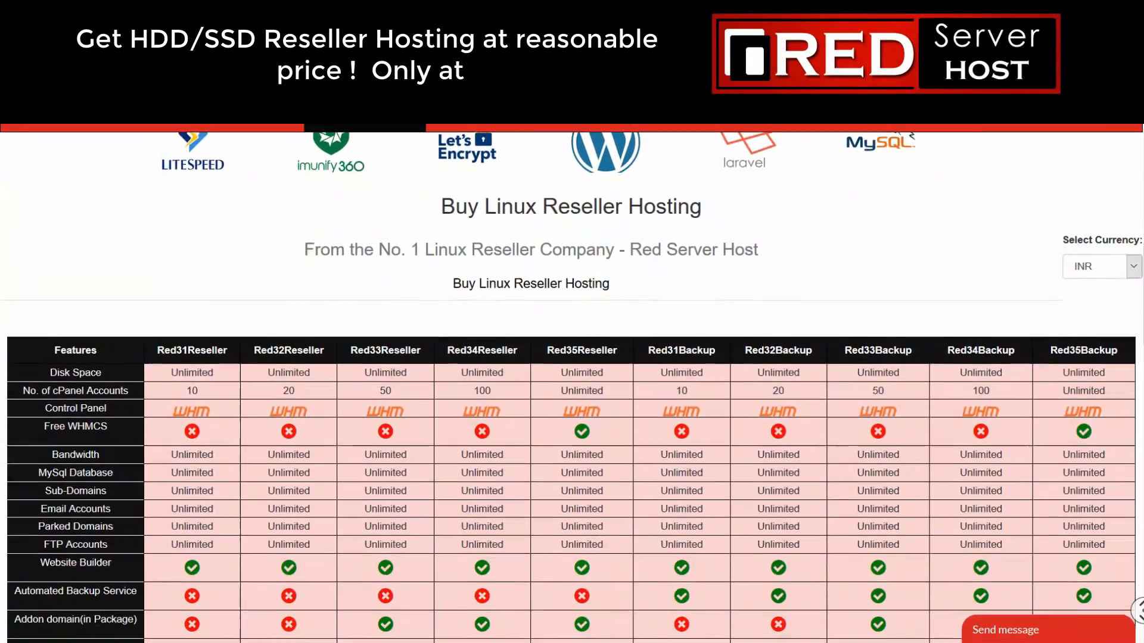